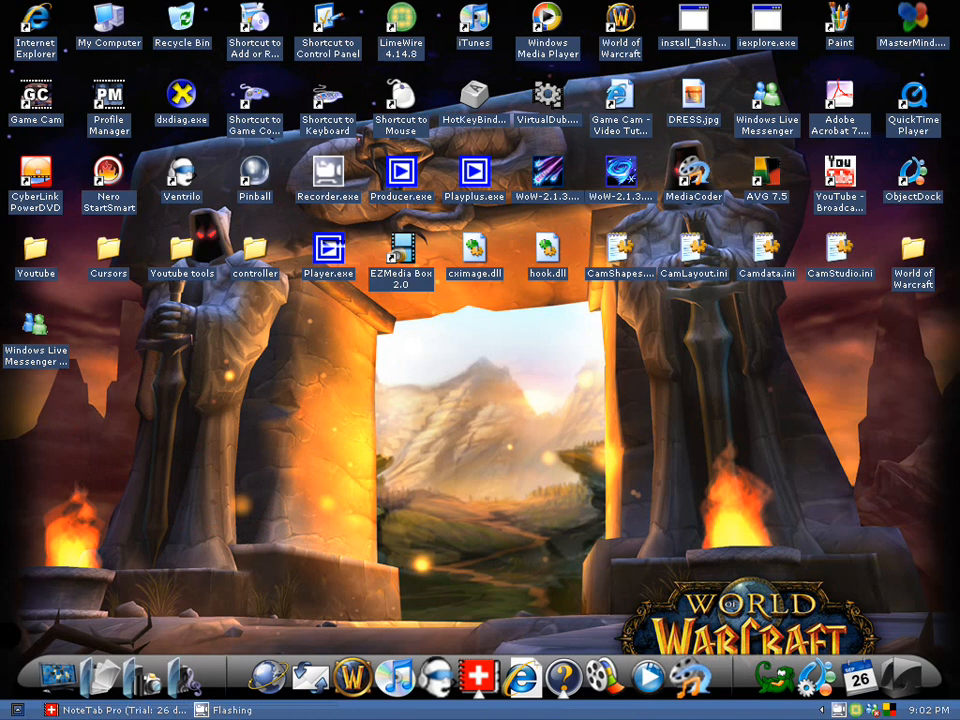
View the Local Disk (C:) properties with its used/free space pie chart in My Computer.
click(10, 708)
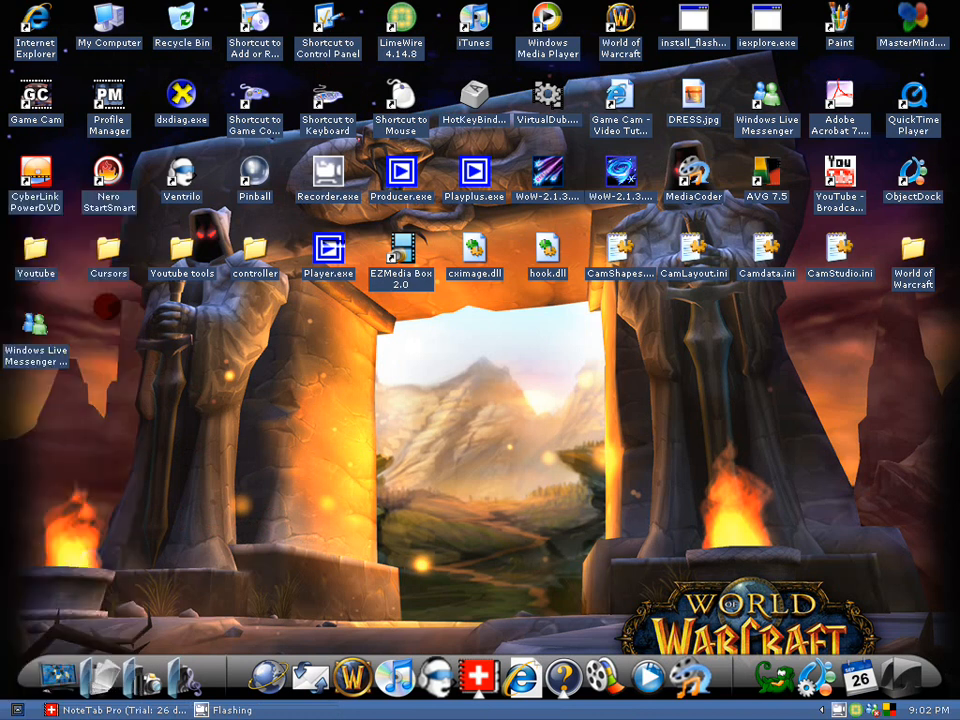
double_click(108, 20)
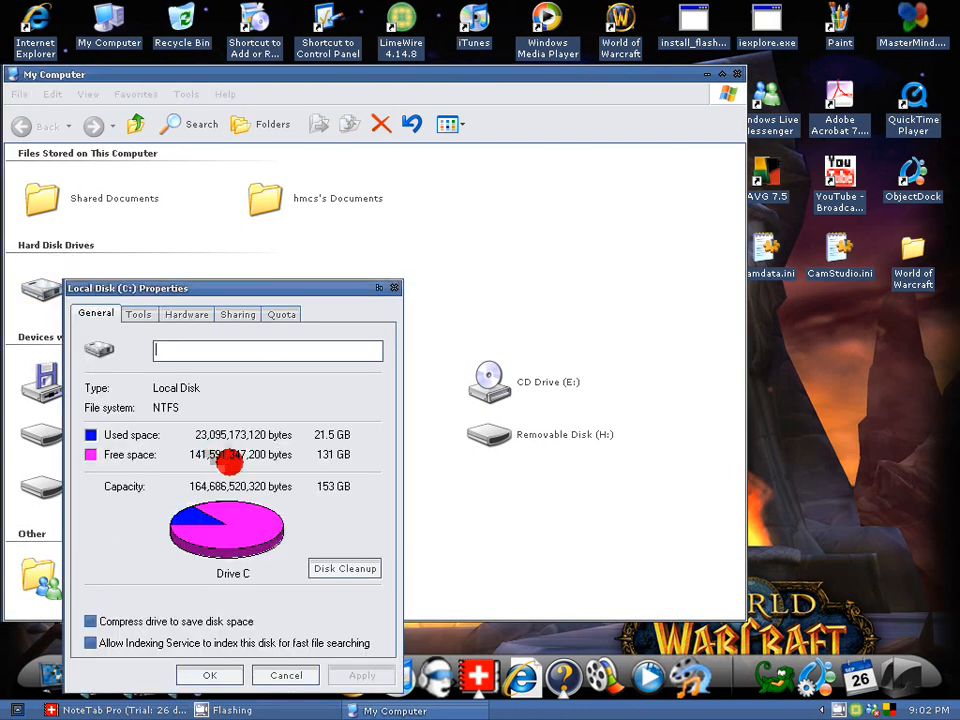
mouse_move(112, 450)
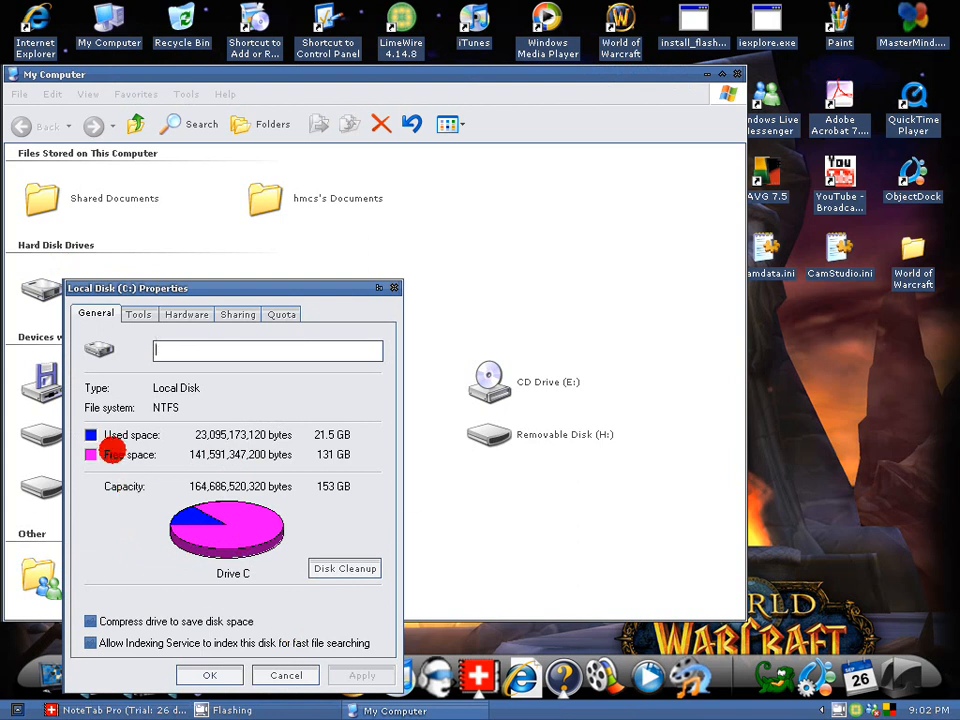
mouse_move(356, 438)
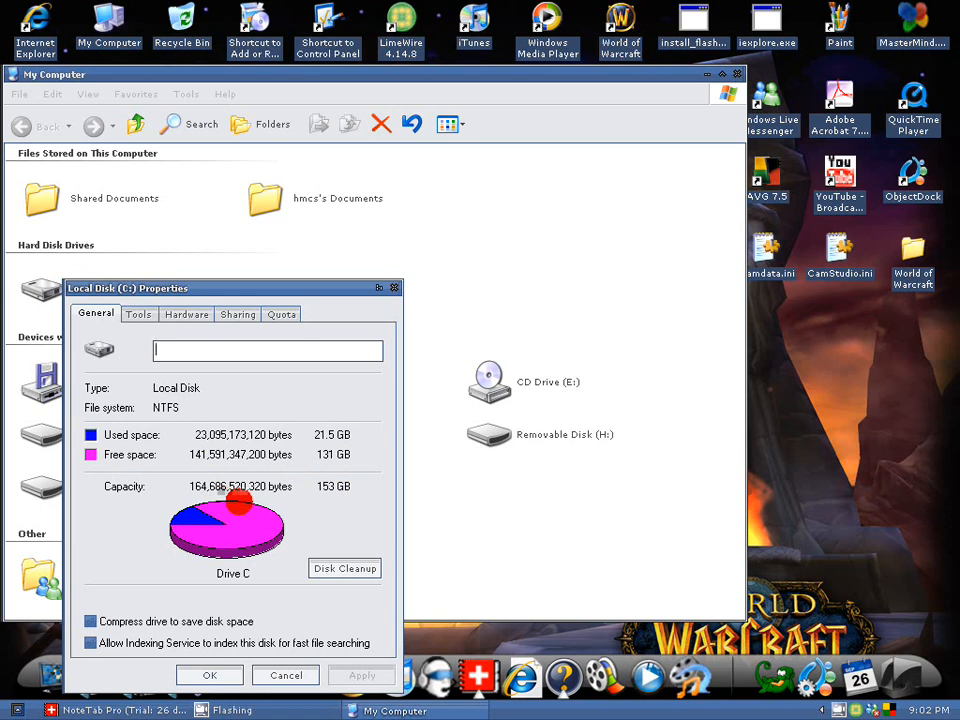
mouse_move(306, 468)
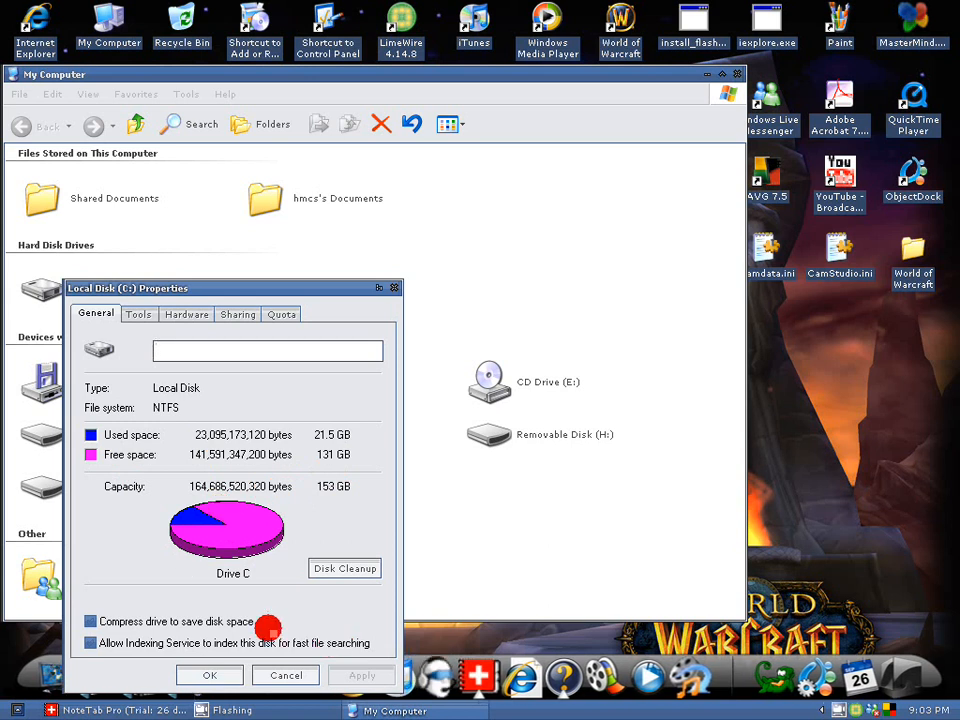
mouse_move(228, 576)
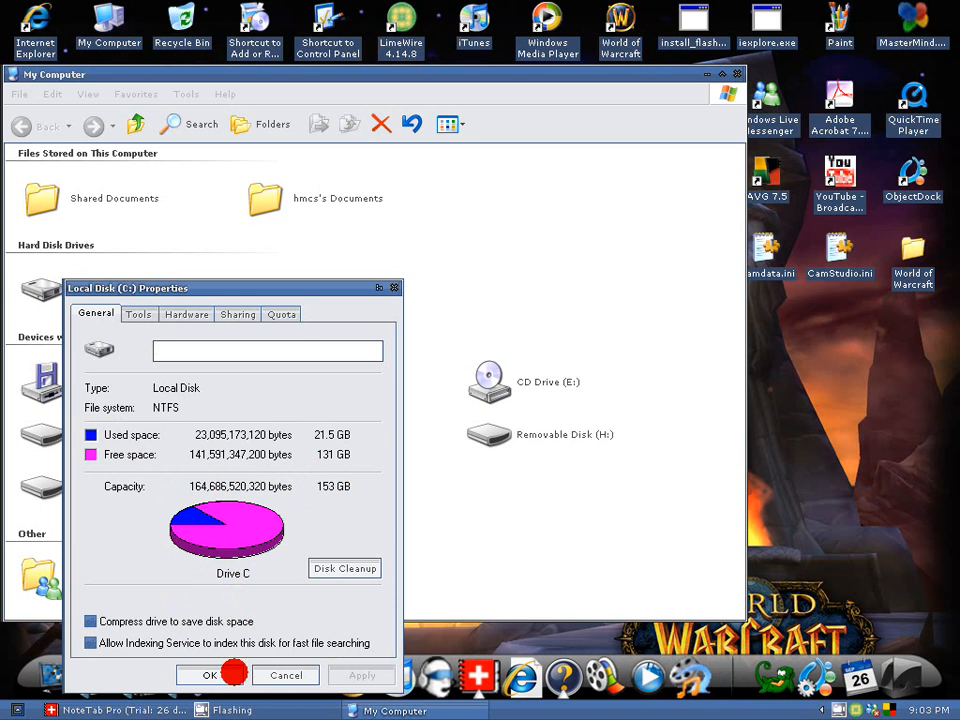
click(208, 676)
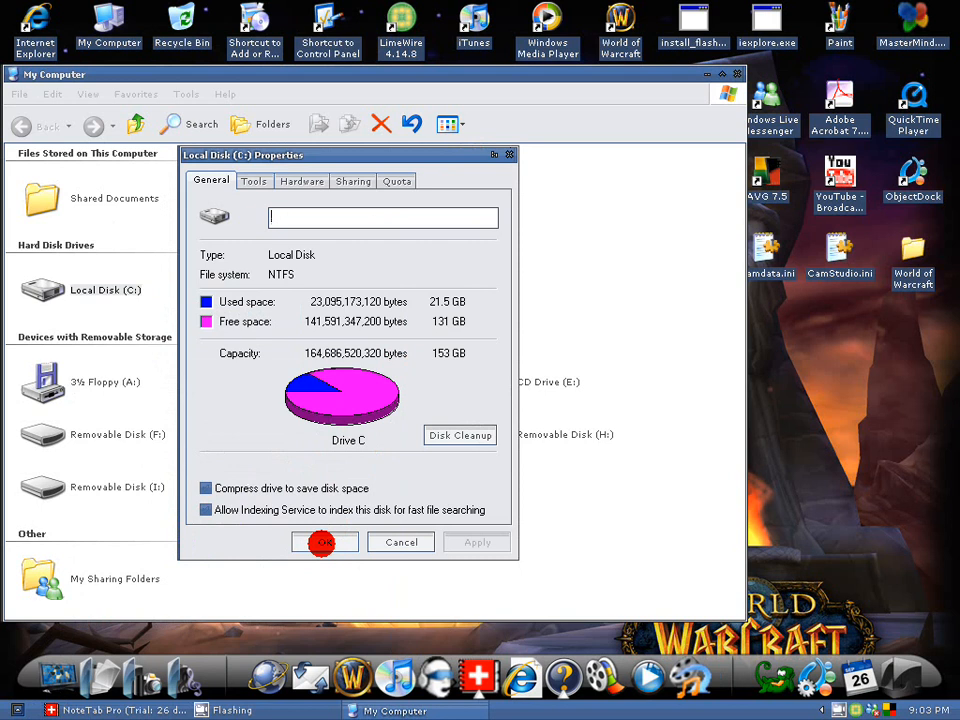
mouse_move(444, 420)
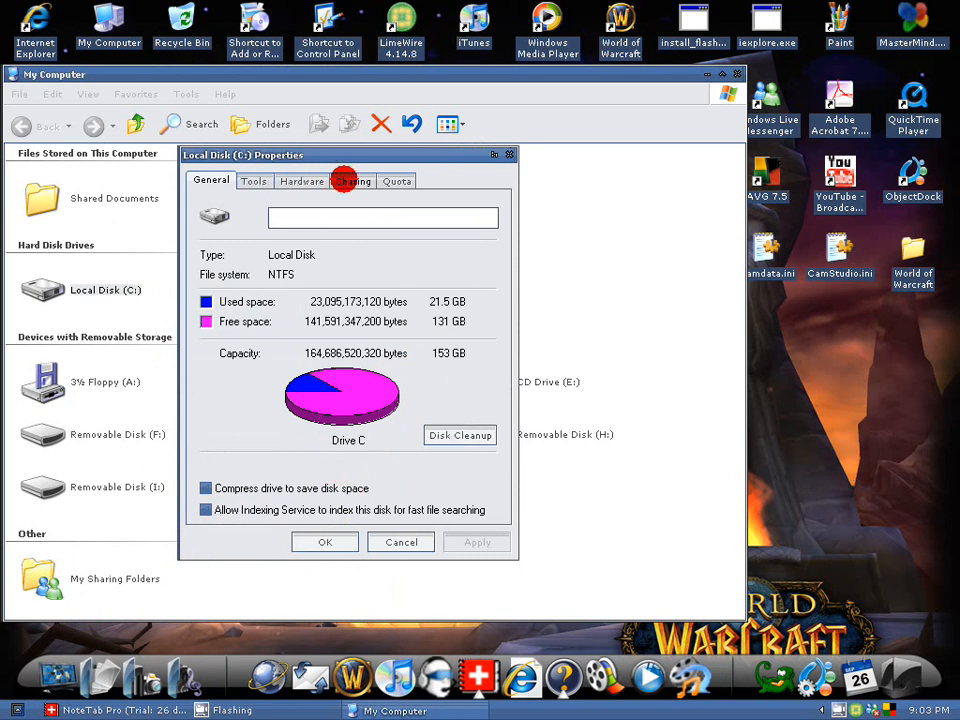
mouse_move(400, 542)
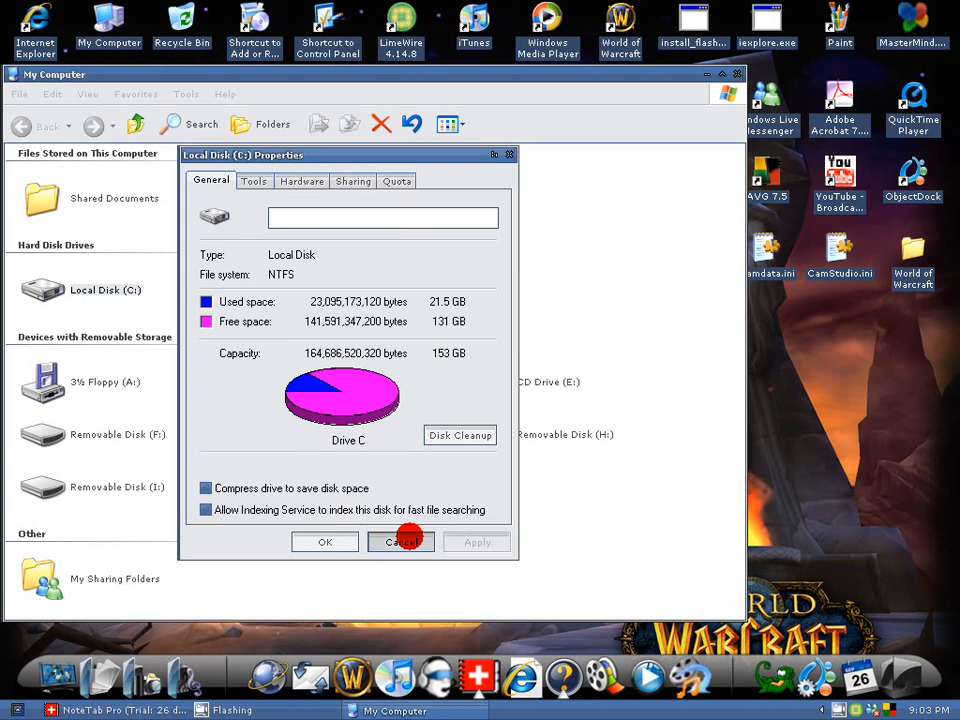
Cancel out of the C: drive properties and minimize the My Computer window.
click(400, 542)
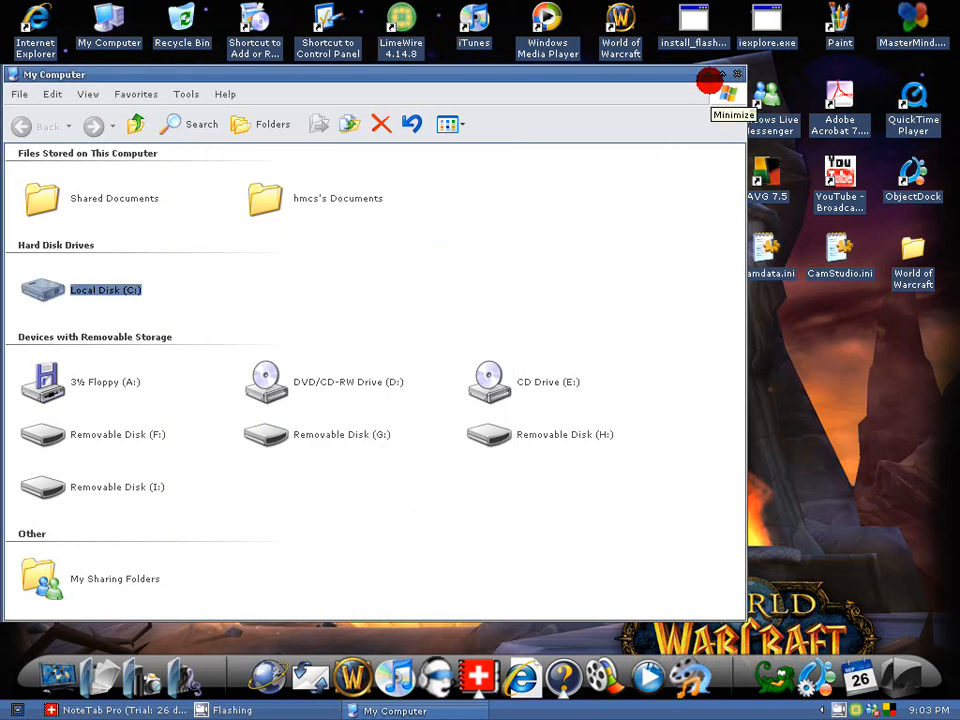
click(724, 90)
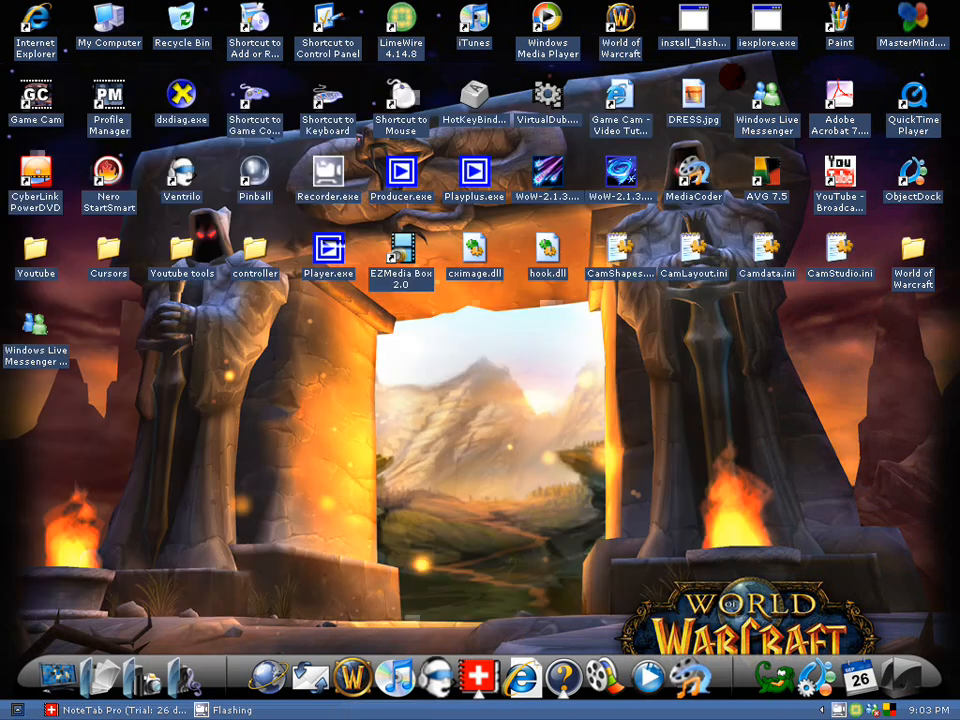
Launch the Registry Editor via Start > Run with the regedit command.
click(40, 708)
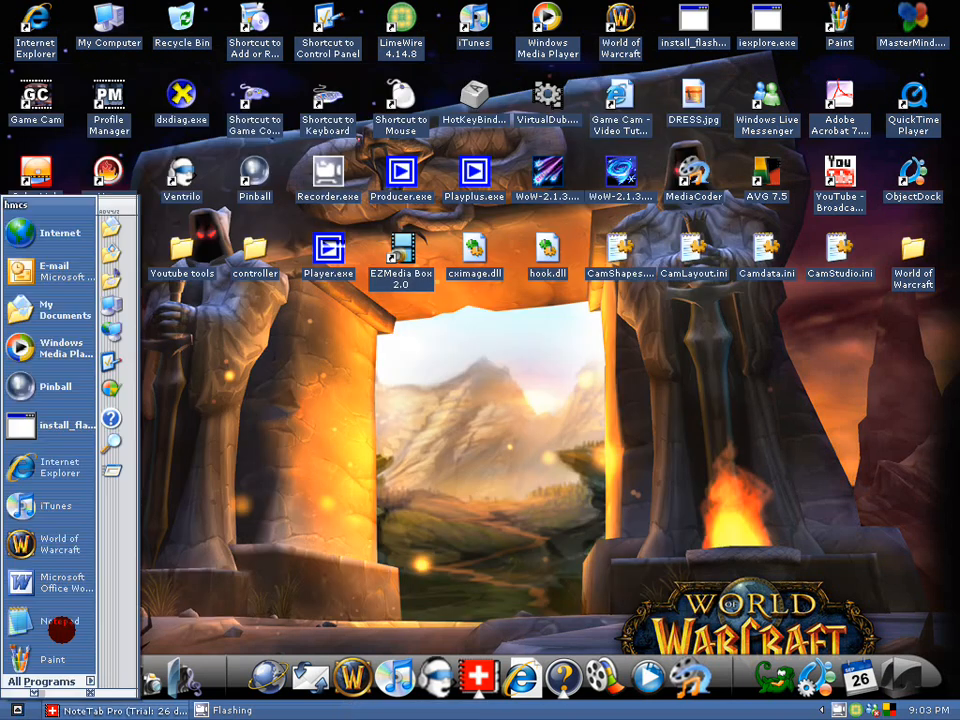
click(40, 678)
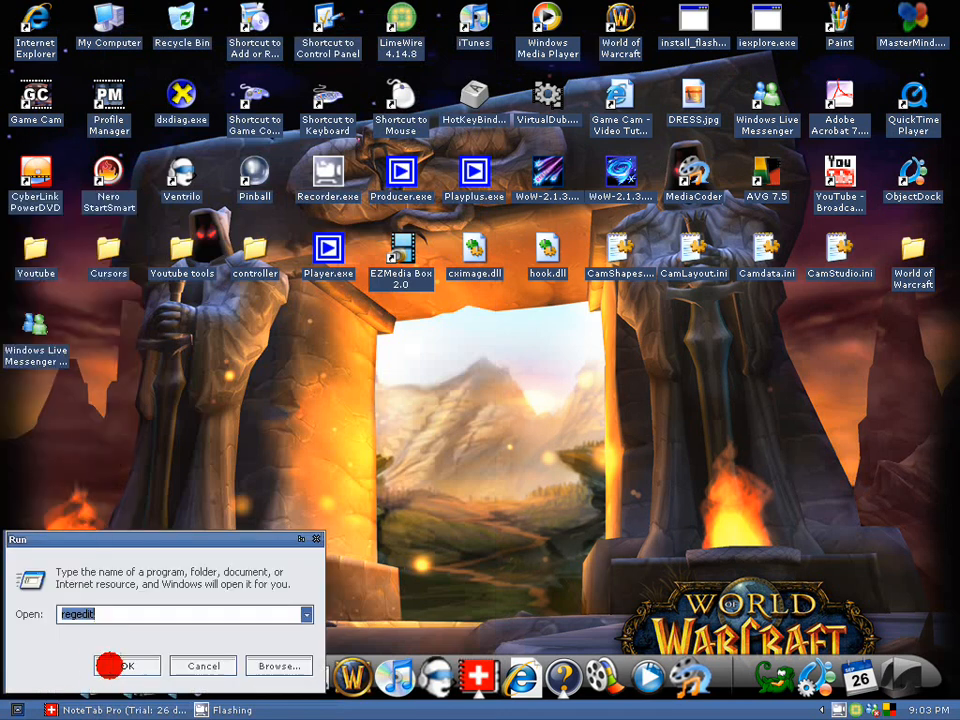
click(120, 664)
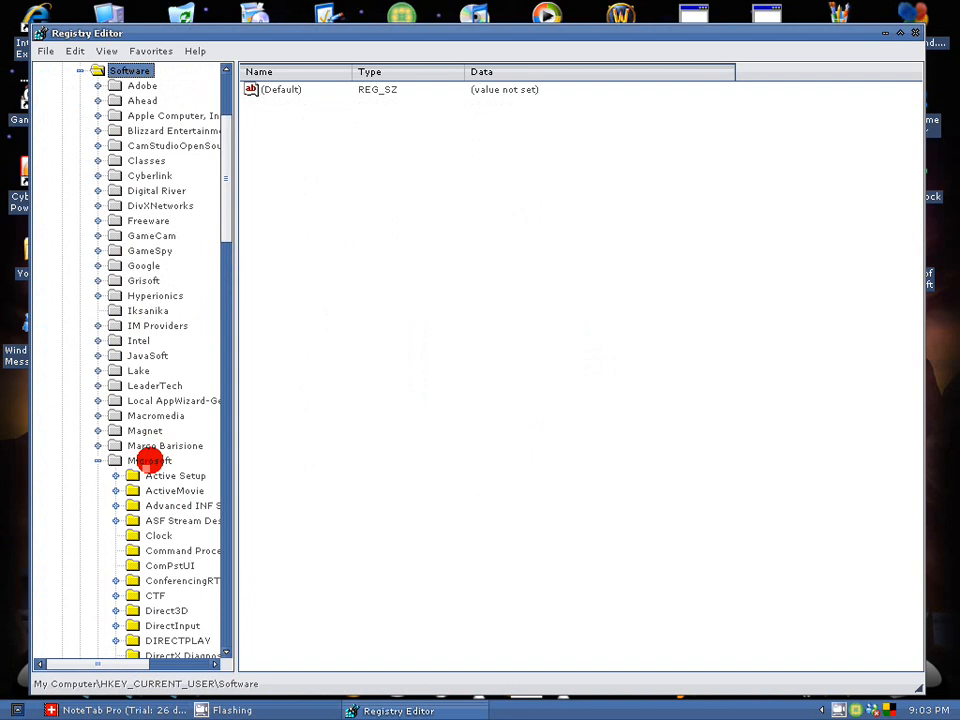
Navigate to HKEY_CURRENT_USER\Software\Microsoft\Windows\CurrentVersion\Internet Settings and list its values.
click(150, 460)
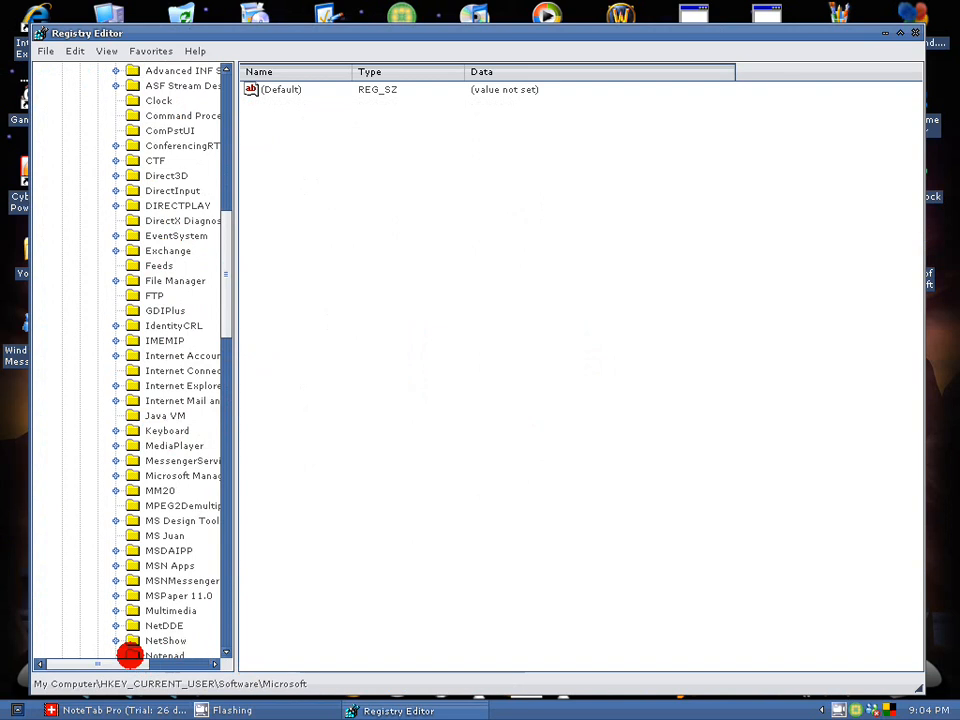
click(172, 656)
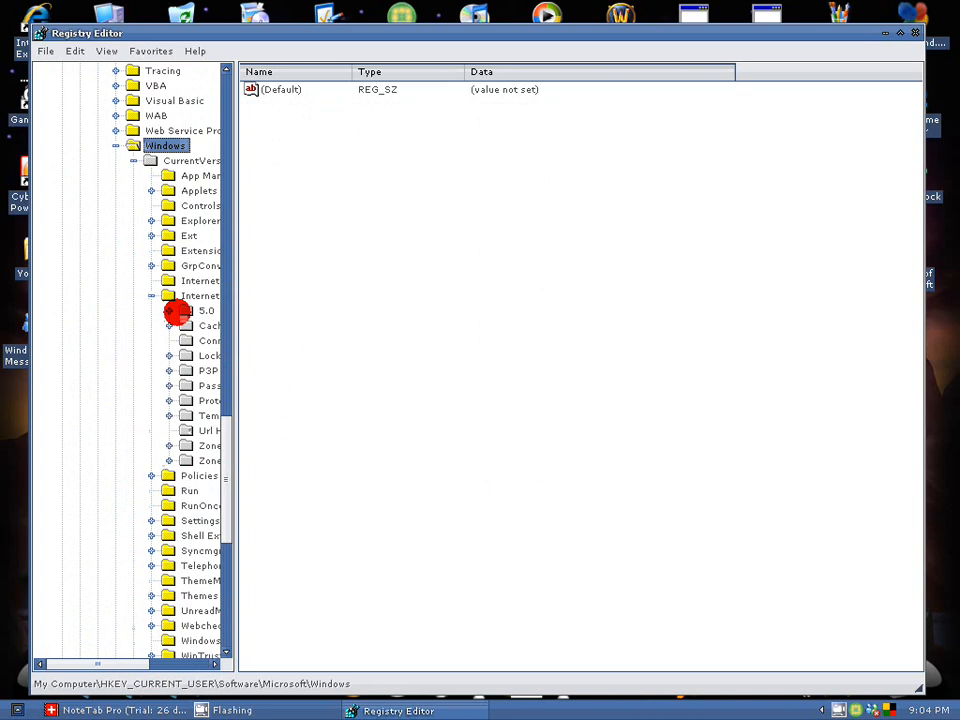
click(200, 640)
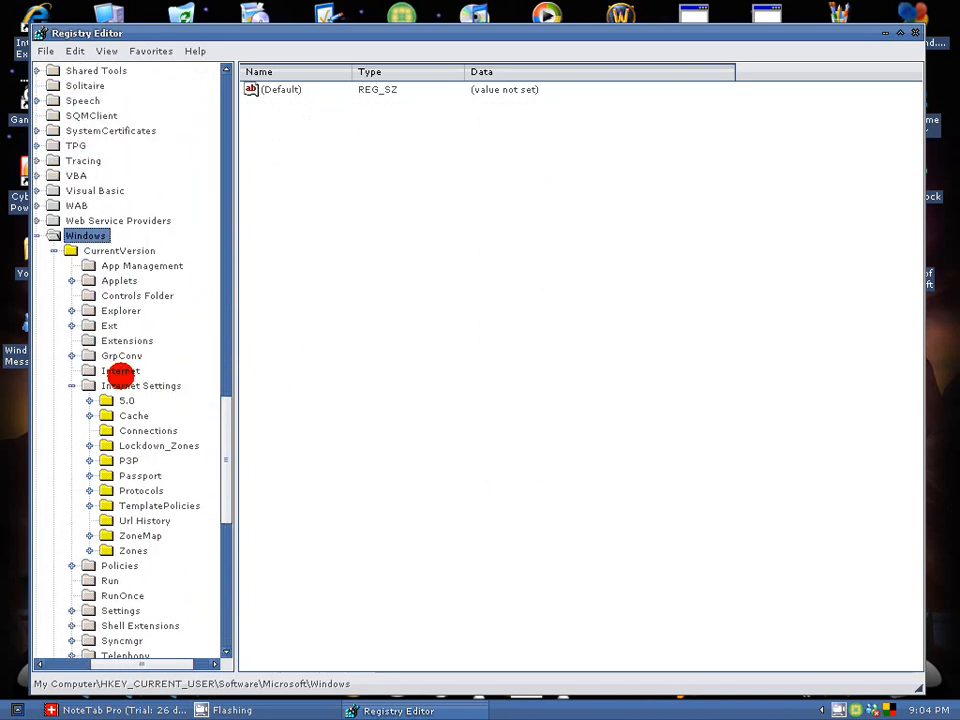
click(144, 384)
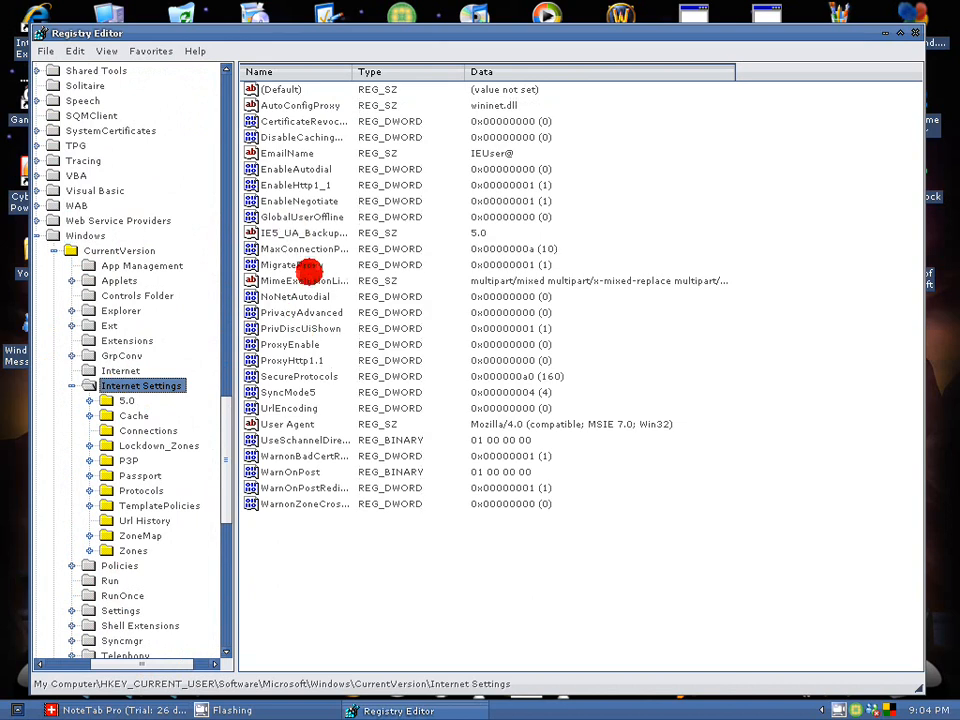
Attempt a new DWORD value in Internet Settings and dismiss the empty-name rename error.
click(300, 248)
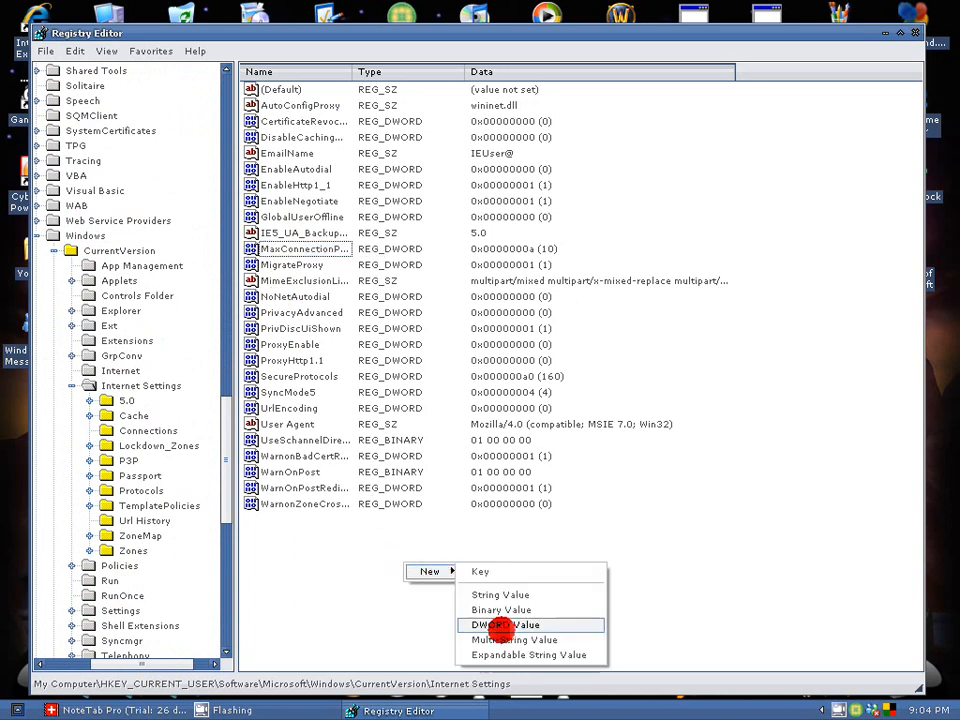
click(64, 52)
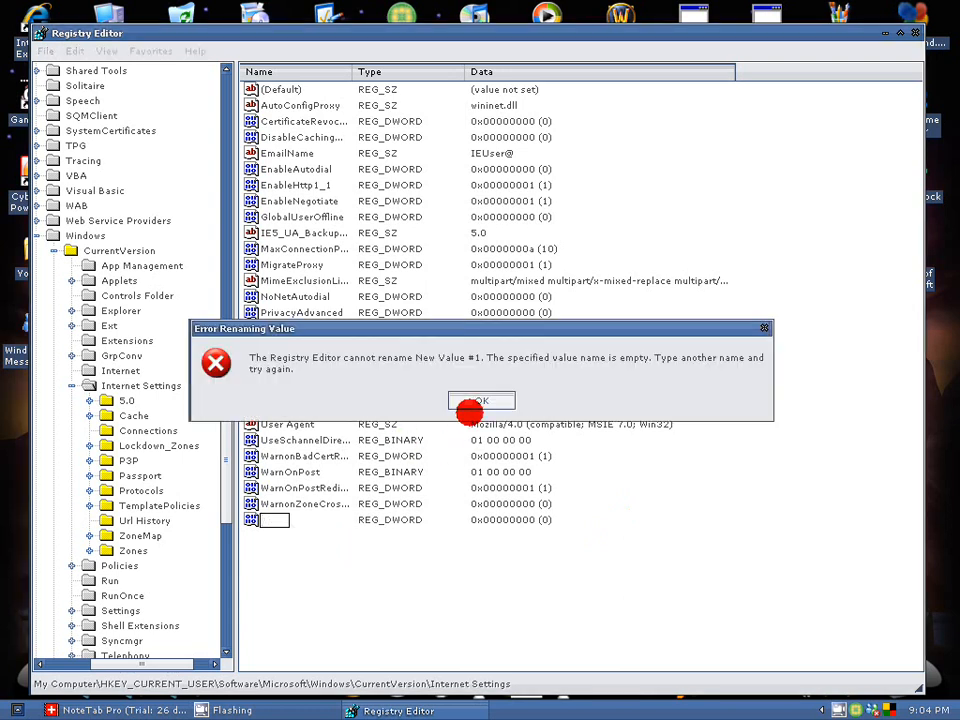
click(482, 400)
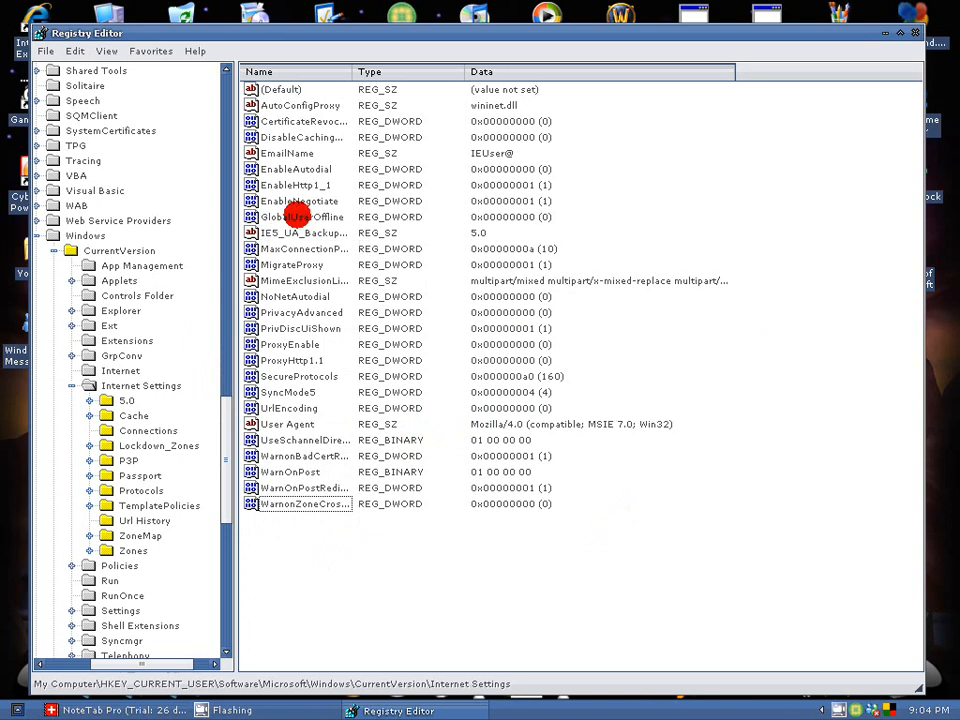
Set MaxConnectionsPerServer to decimal 10 and close the Registry Editor.
double_click(300, 248)
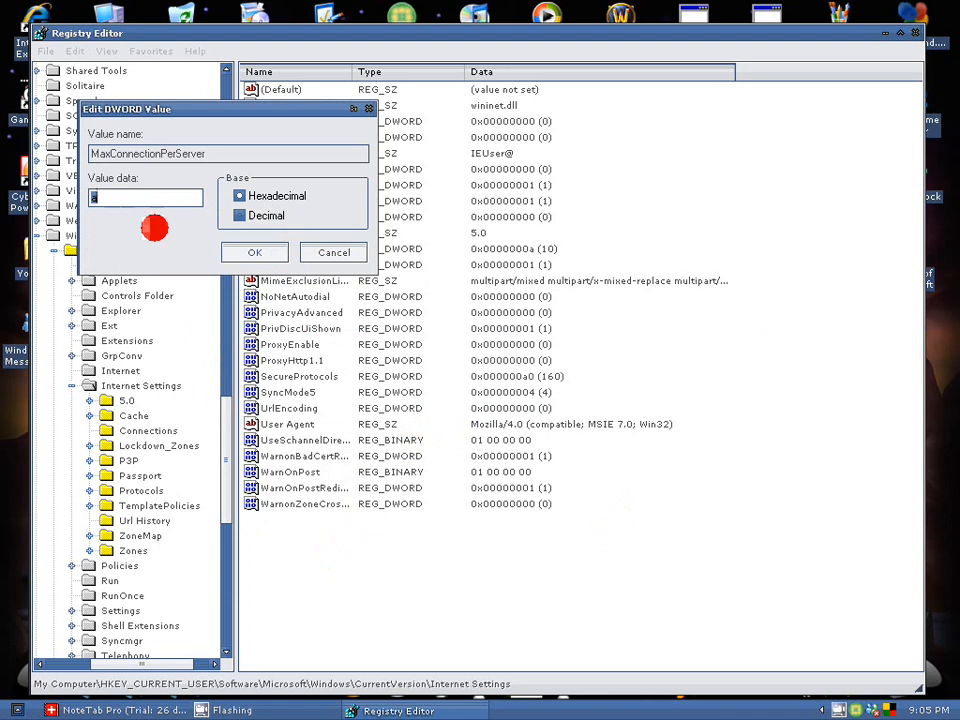
click(240, 216)
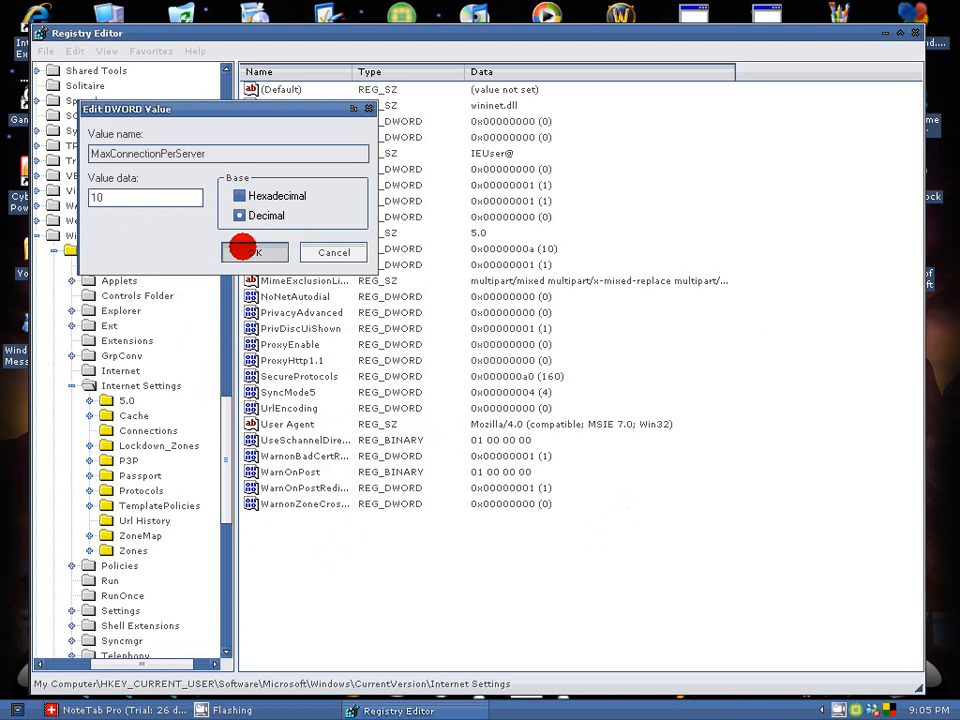
click(256, 252)
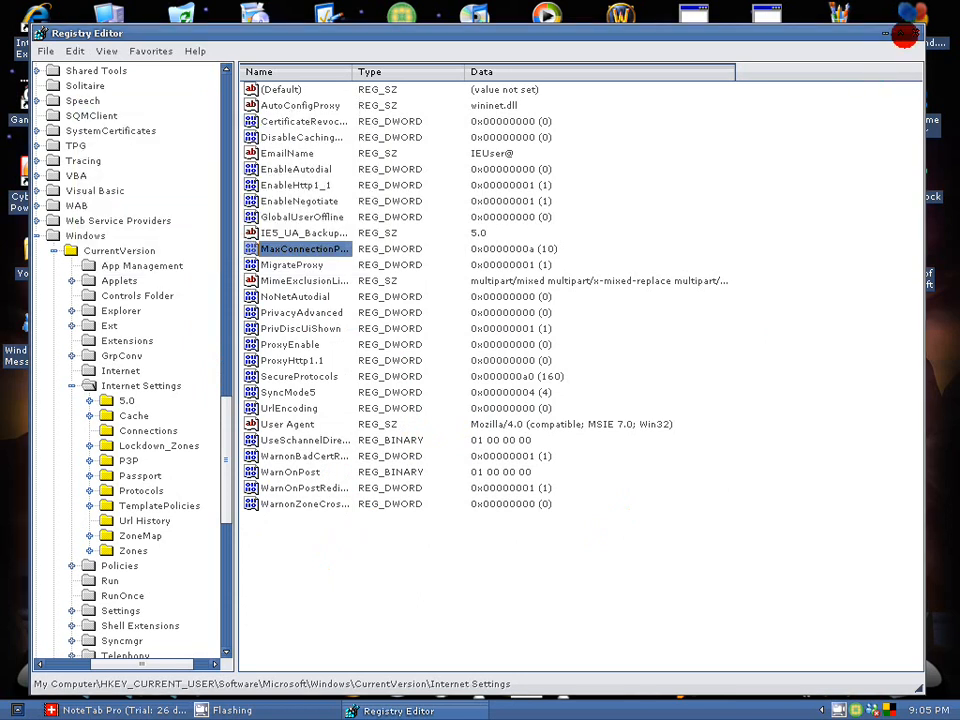
click(904, 42)
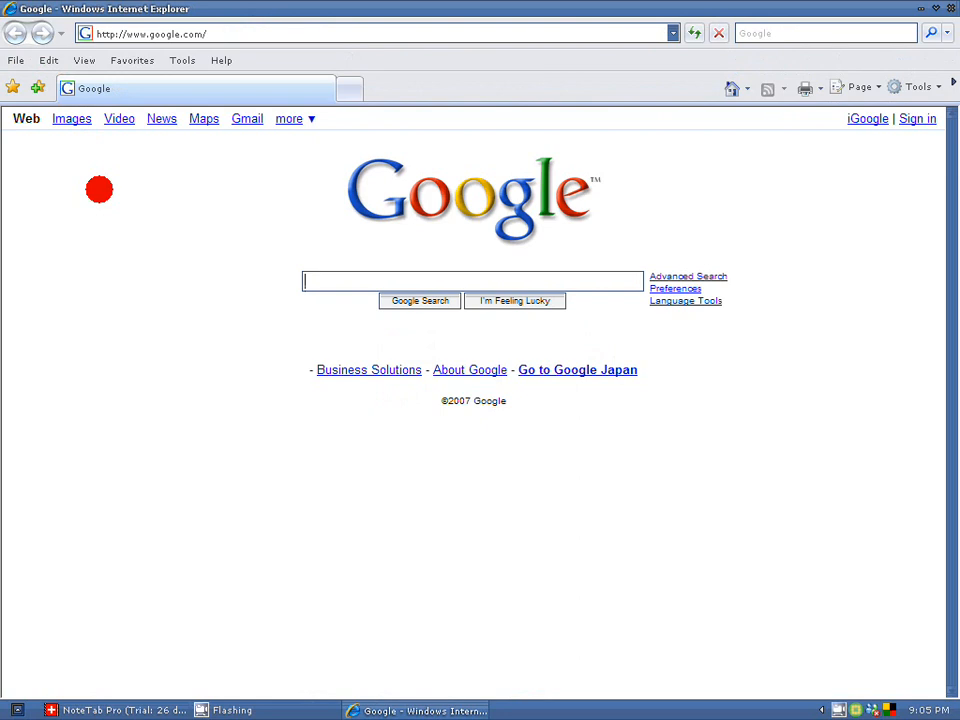
mouse_move(298, 160)
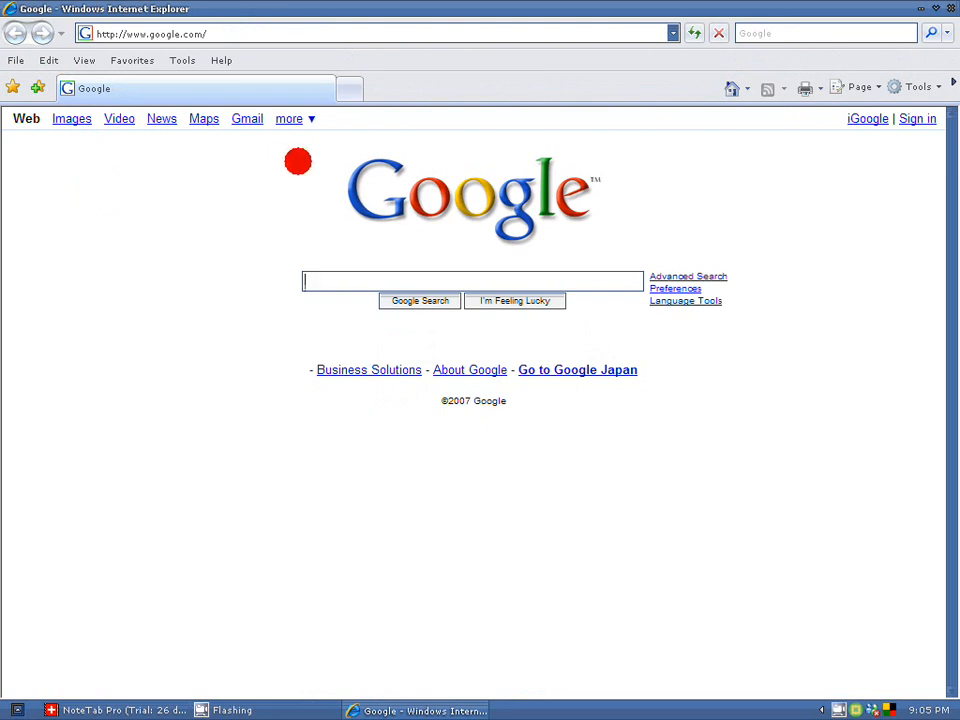